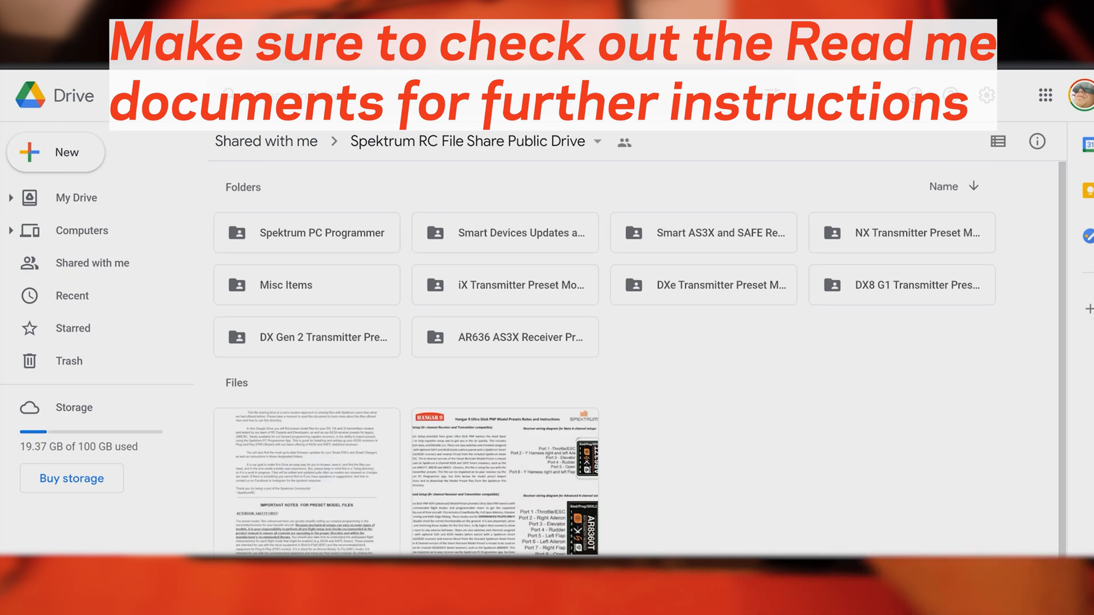
Switch the Spektrum RC File Share Public Drive folder to list layout.
click(997, 141)
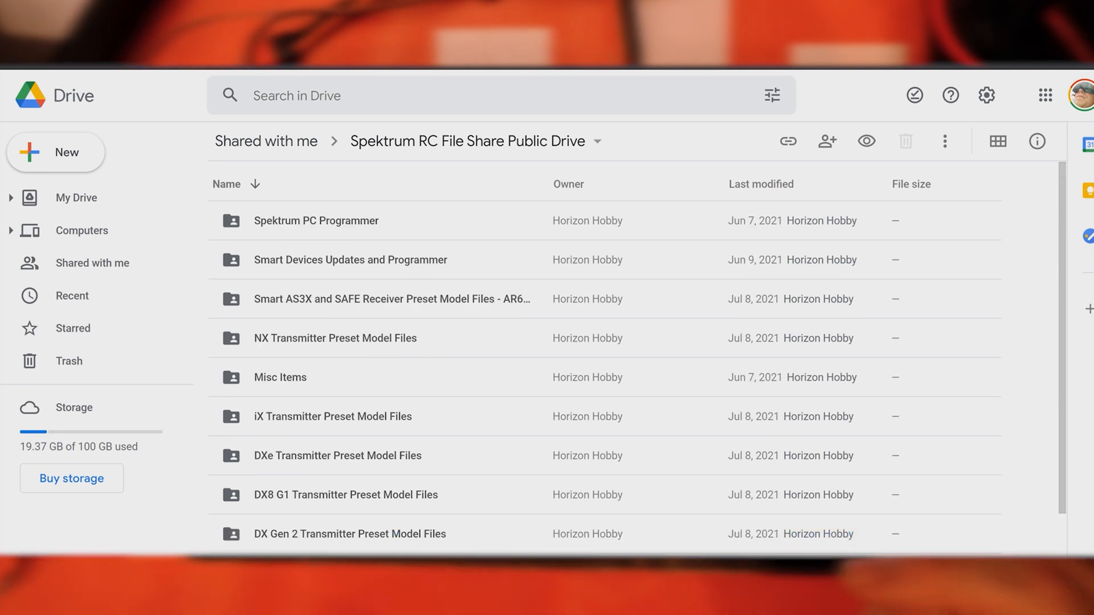
Look inside the Spektrum PC Programmer folder and return to the shared drive's top level.
double_click(316, 221)
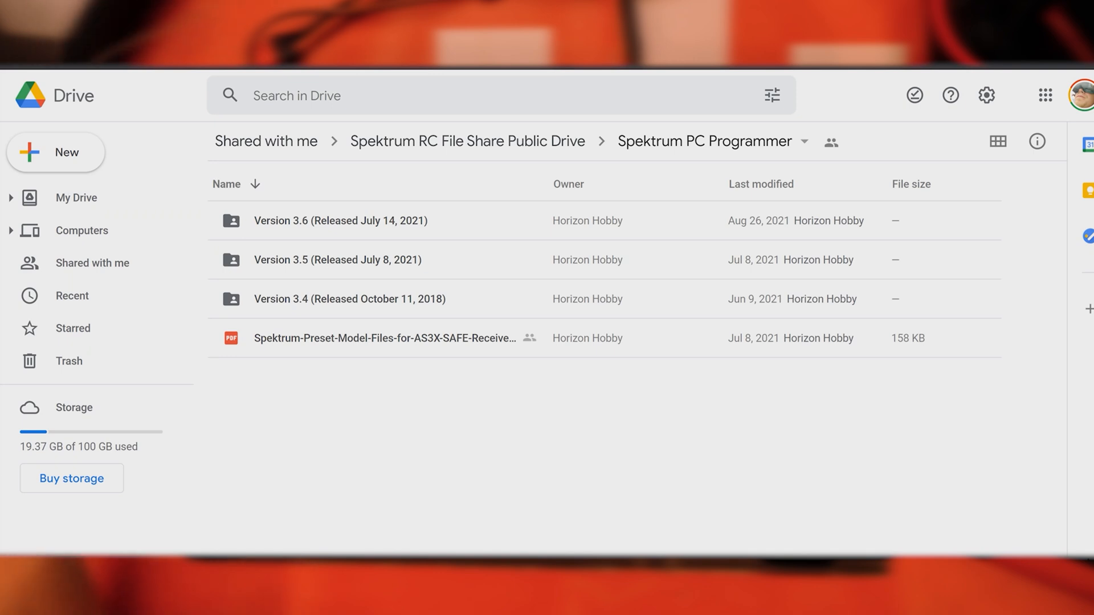
click(467, 141)
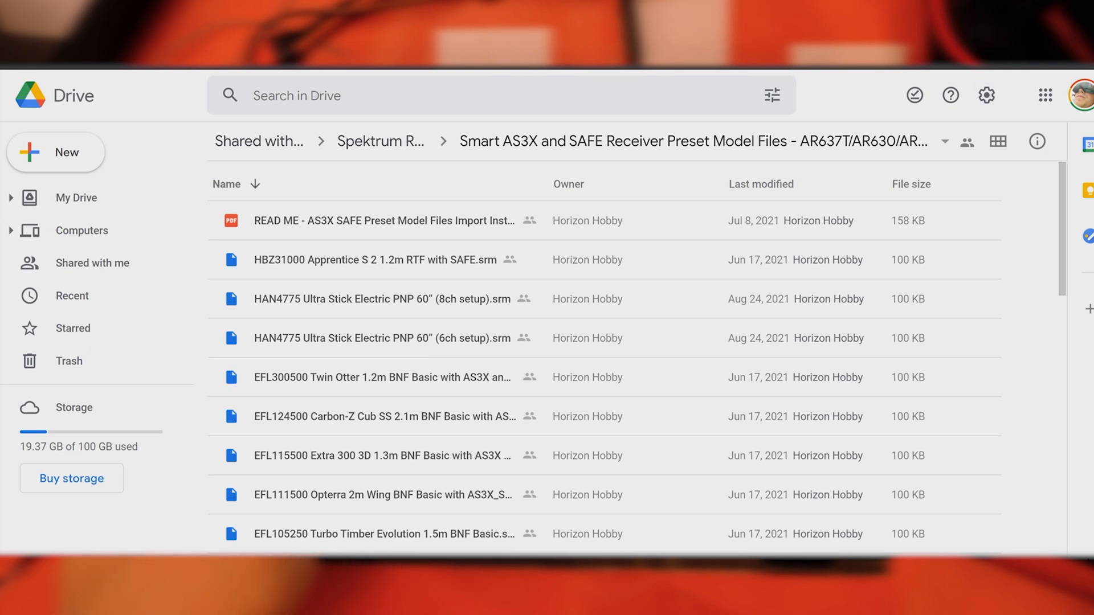
Select the Twin Otter preset model file, then return to the shared drive's top folder.
scroll(down, 3)
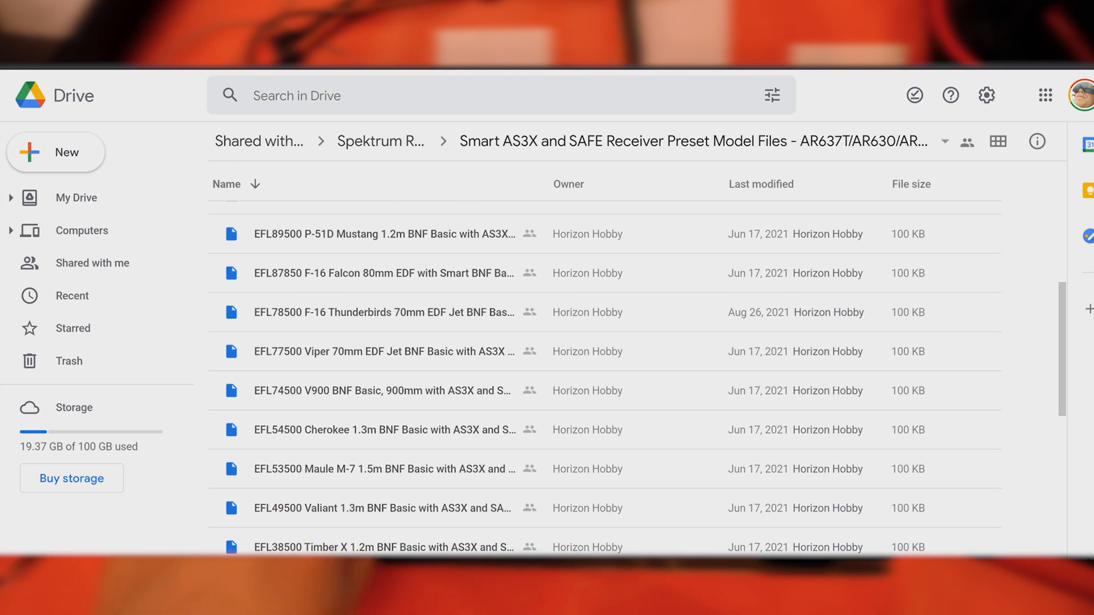
scroll(up, 3)
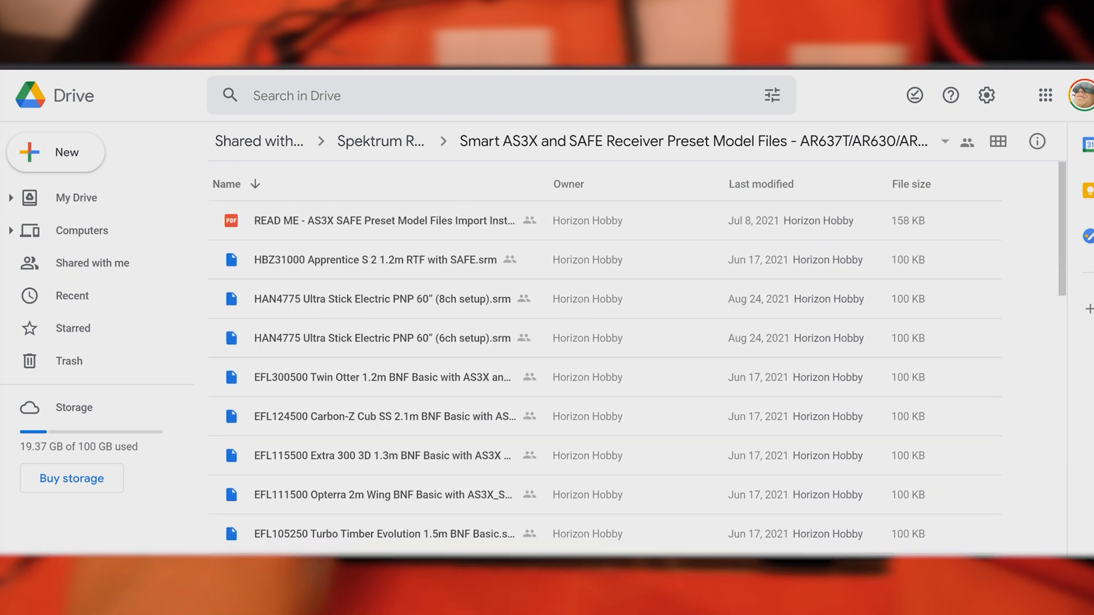
click(383, 377)
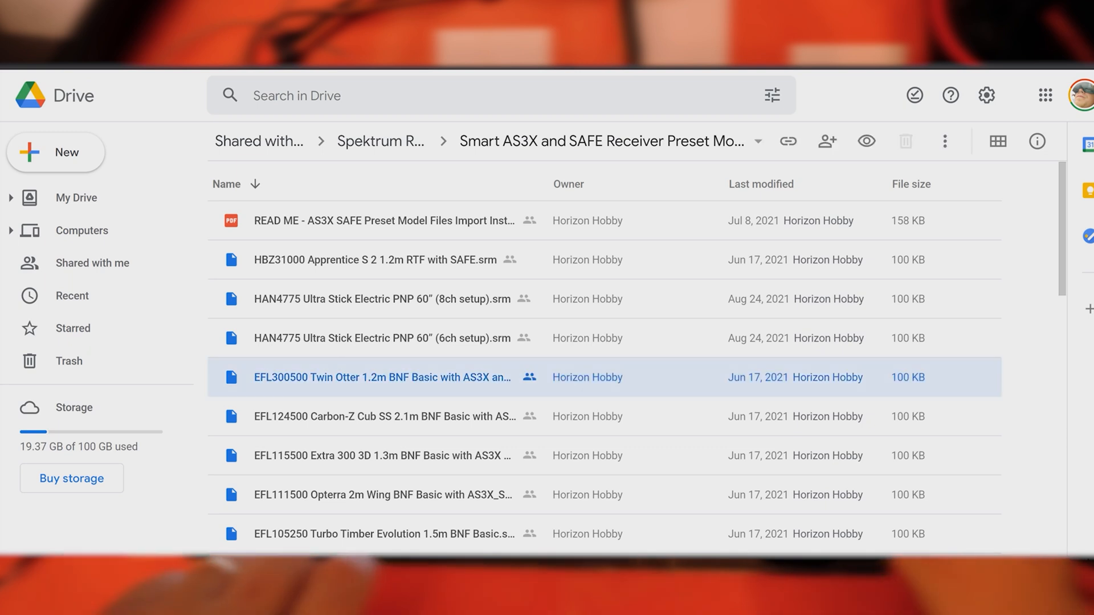
click(943, 142)
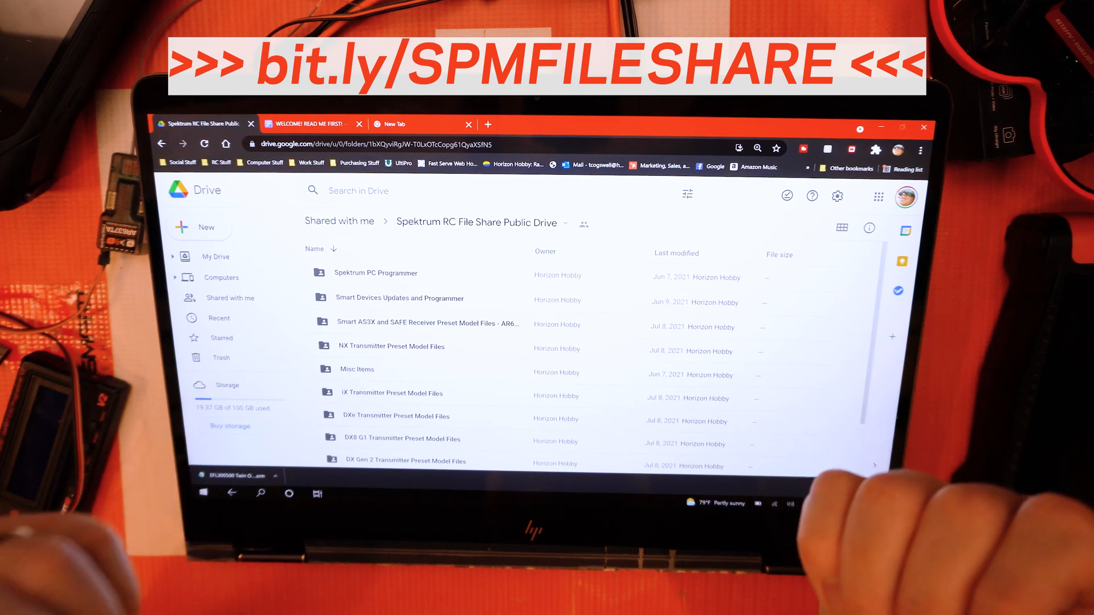
Browse the NX Transmitter Preset Model Files folder down to its READ ME PDF and Betaflight template.
scroll(down, 3)
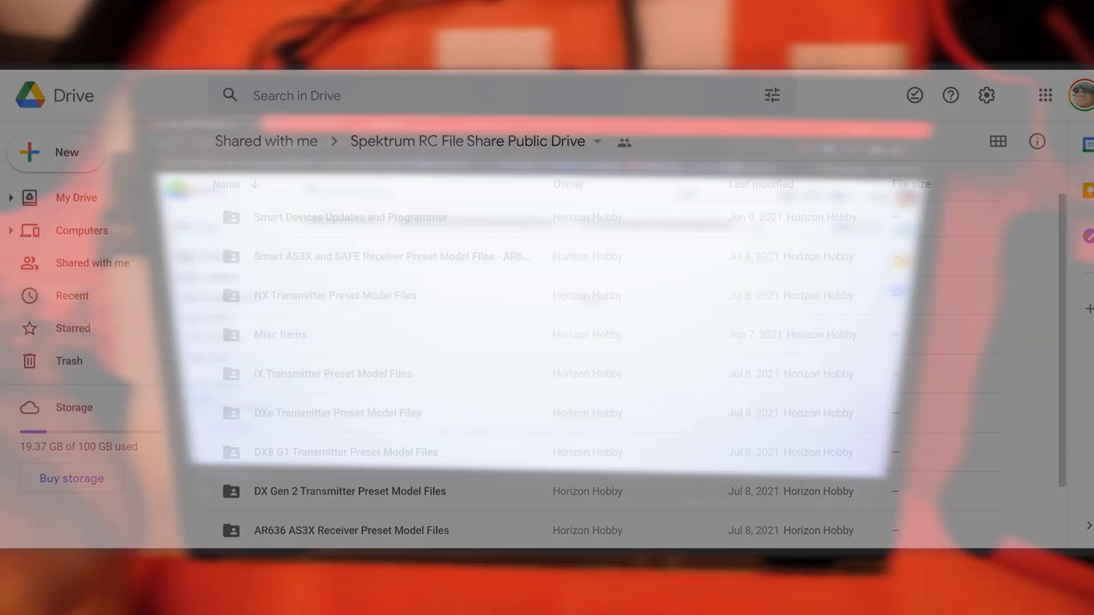
double_click(335, 296)
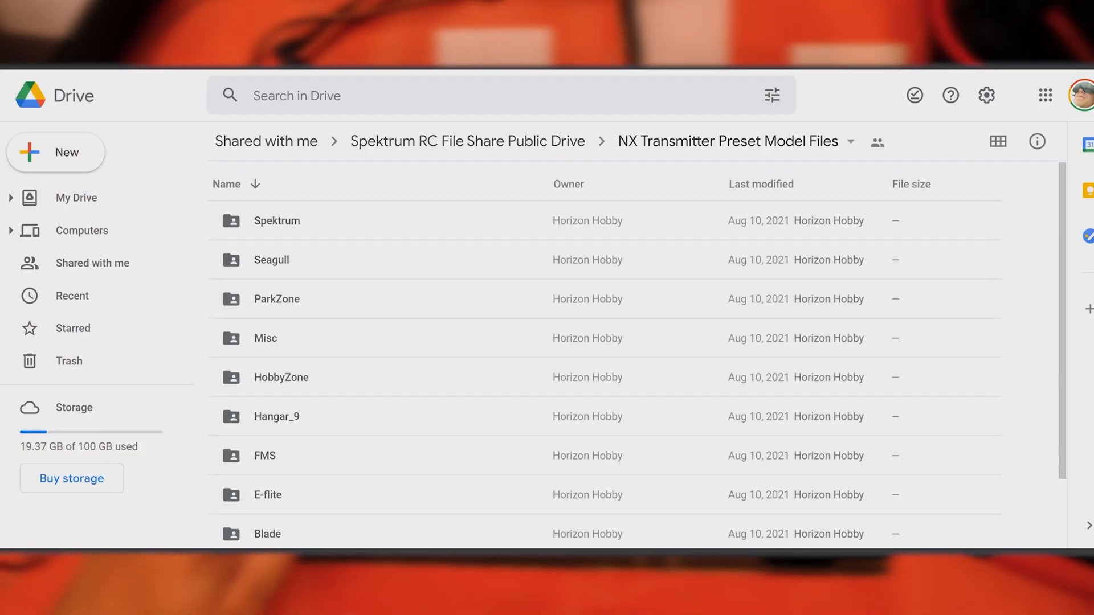
scroll(down, 3)
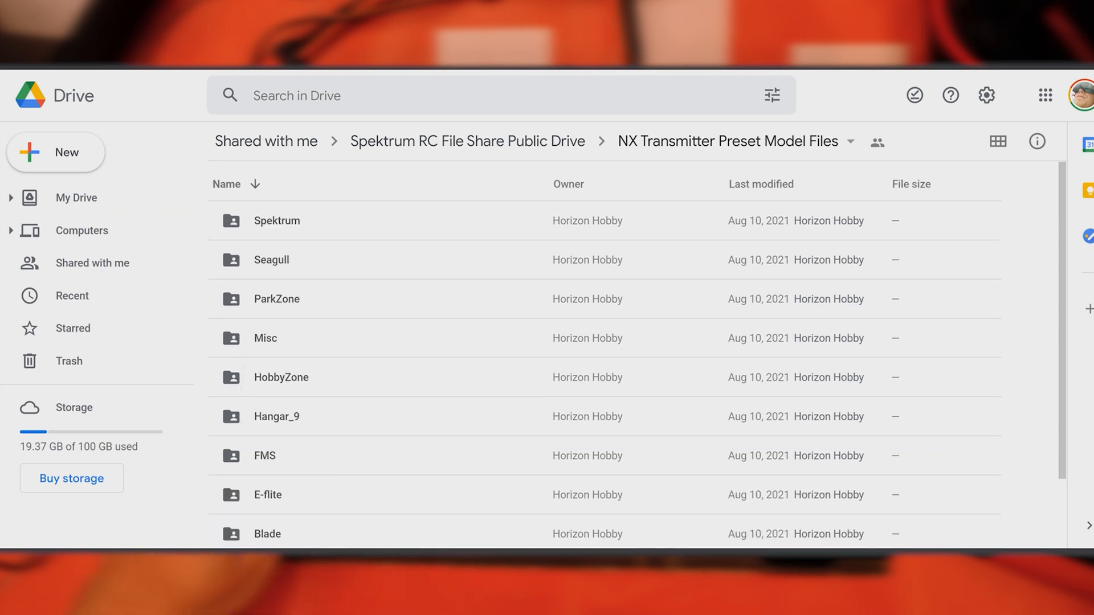
scroll(down, 3)
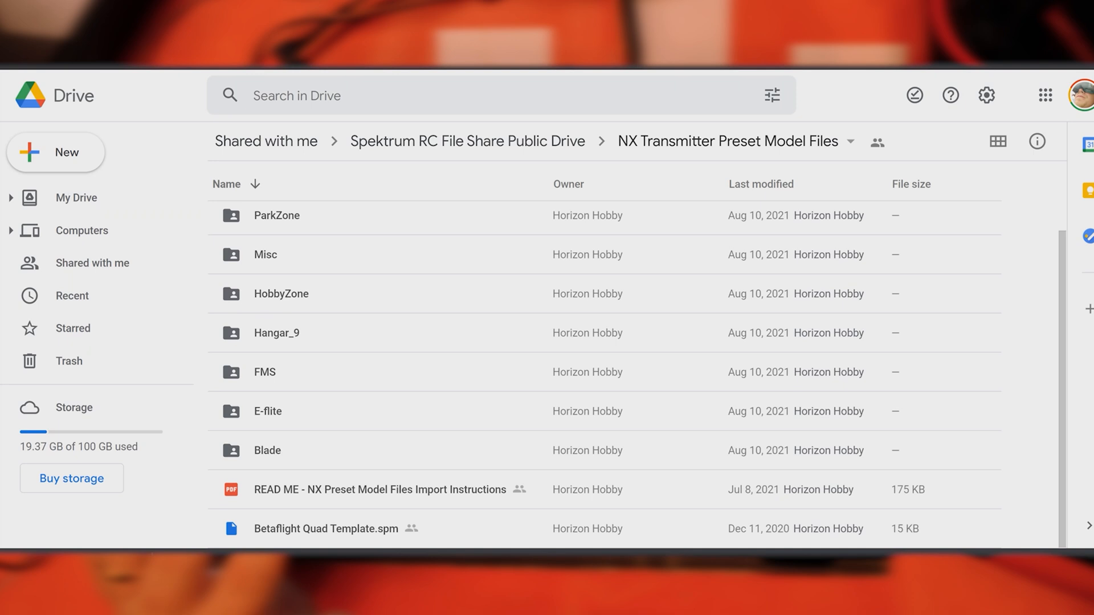
Read through the README - NX Preset Model Files Import Instructions PDF preview.
double_click(379, 490)
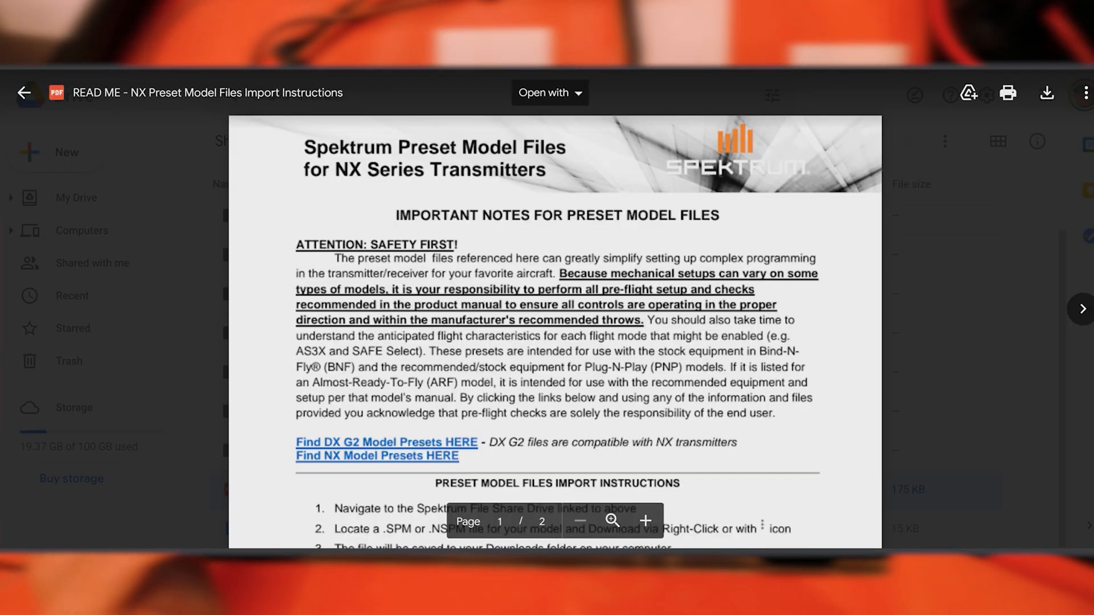
scroll(down, 3)
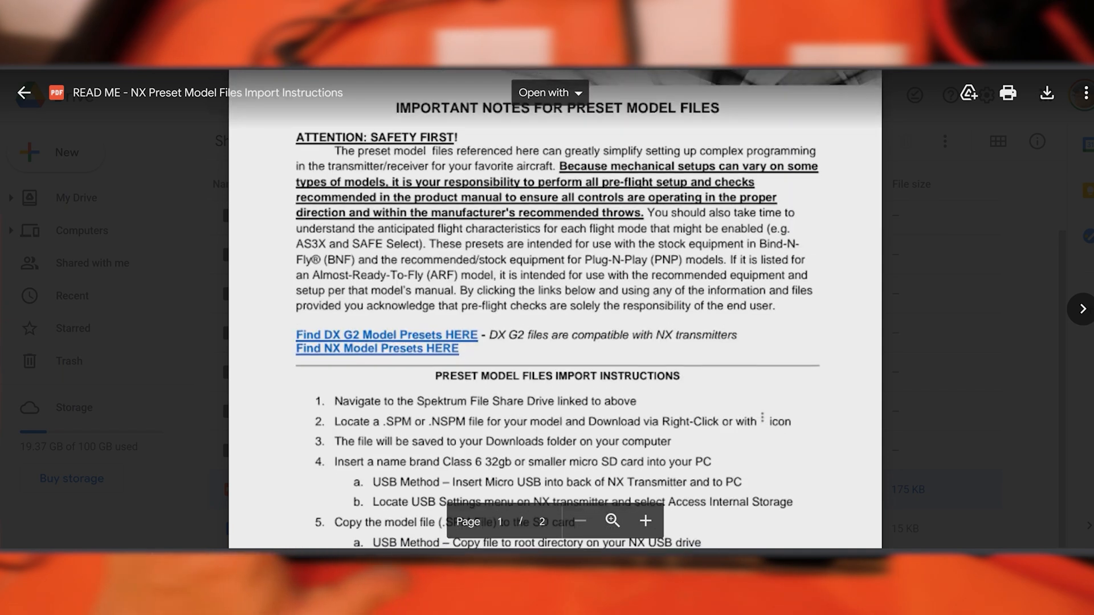
scroll(down, 3)
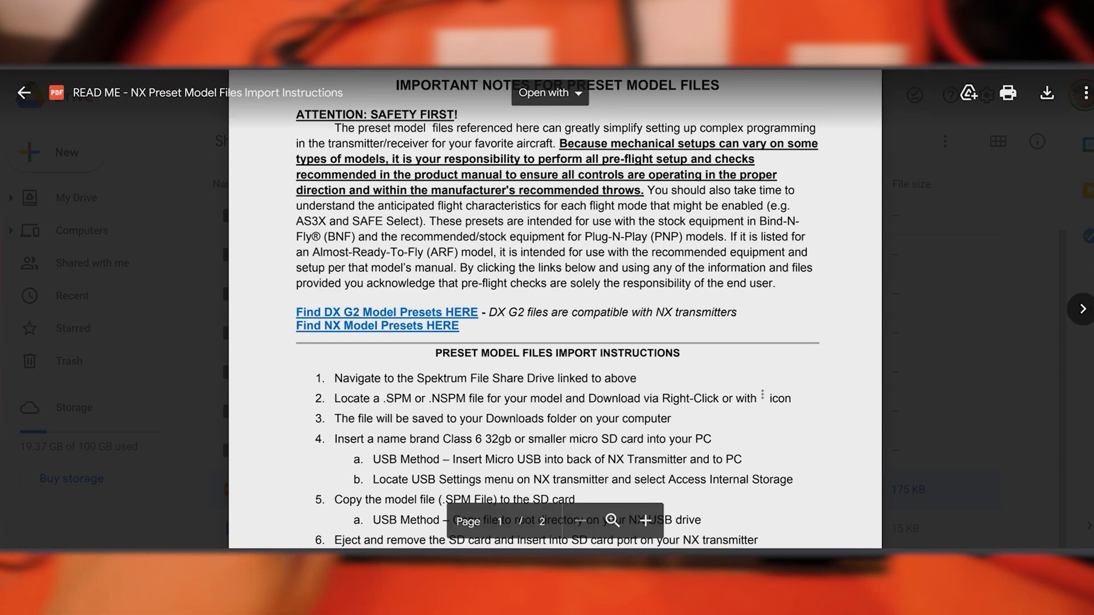
scroll(down, 3)
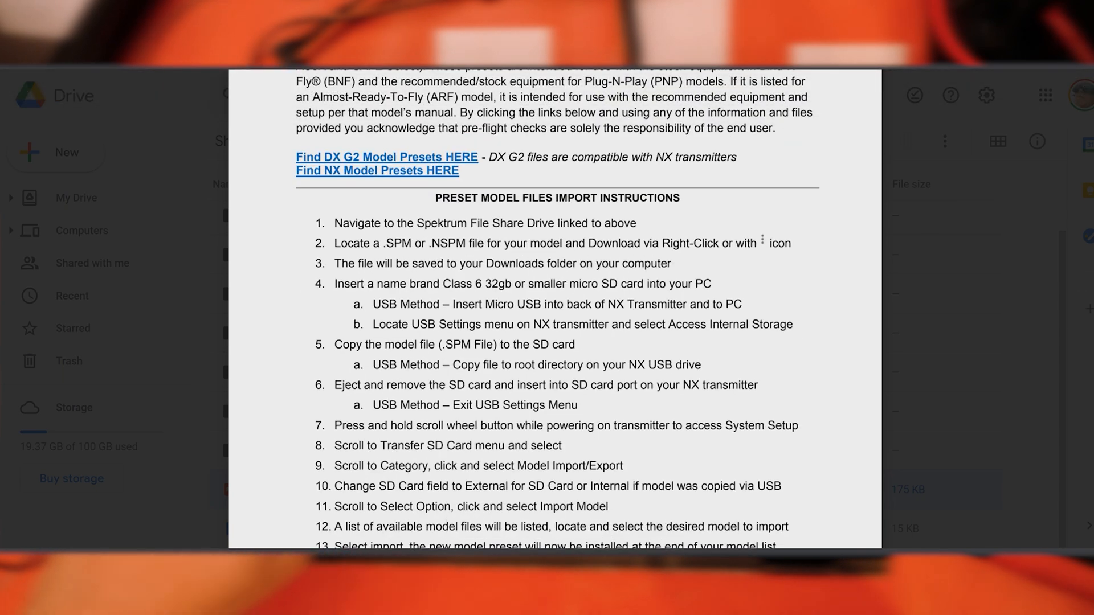
scroll(down, 3)
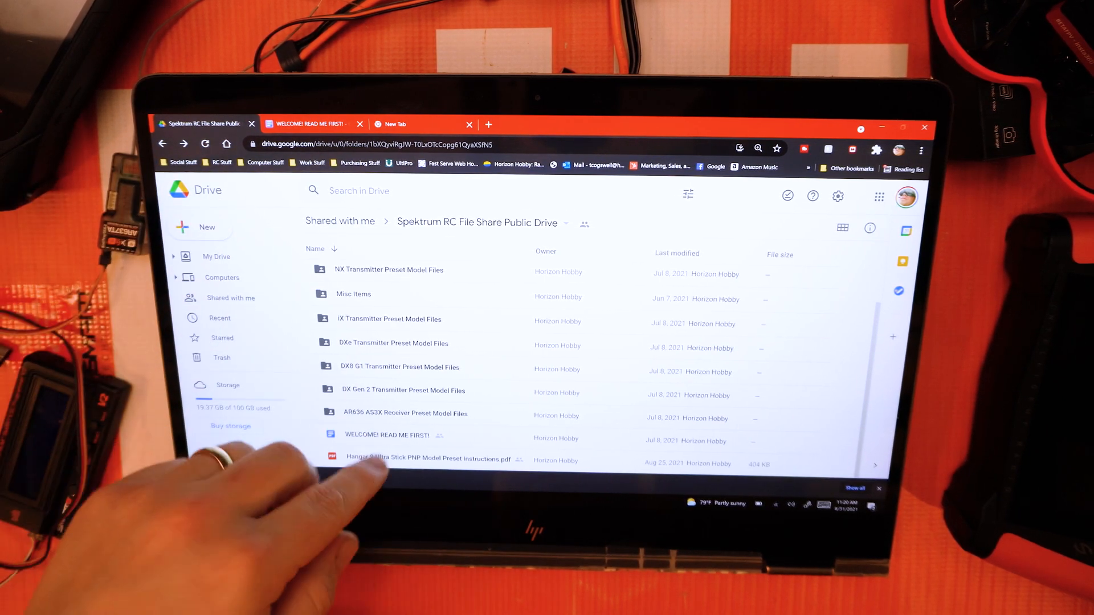
click(427, 458)
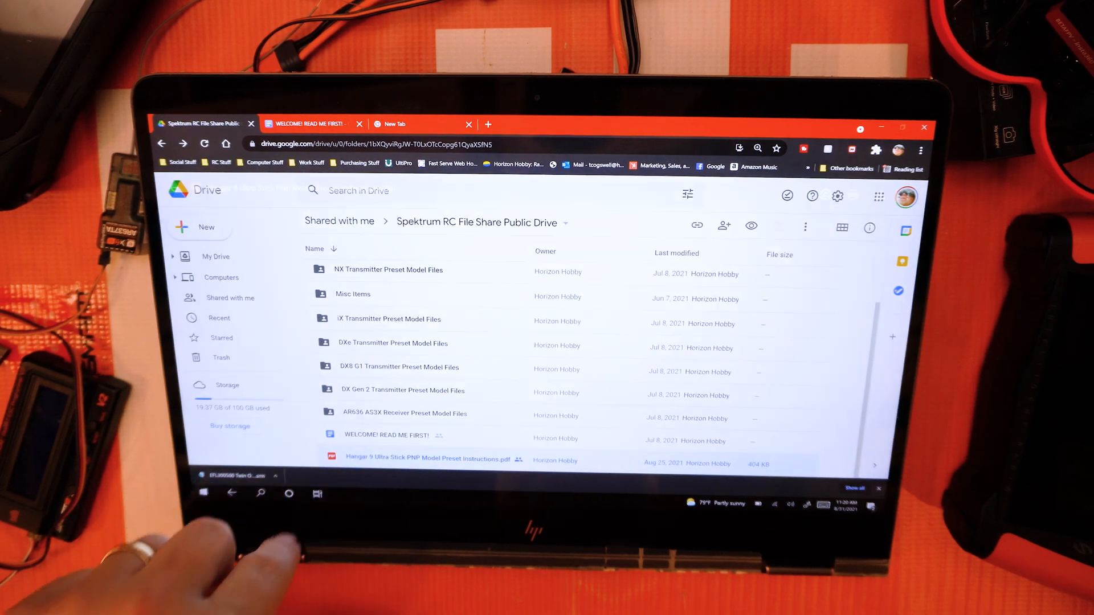
double_click(426, 457)
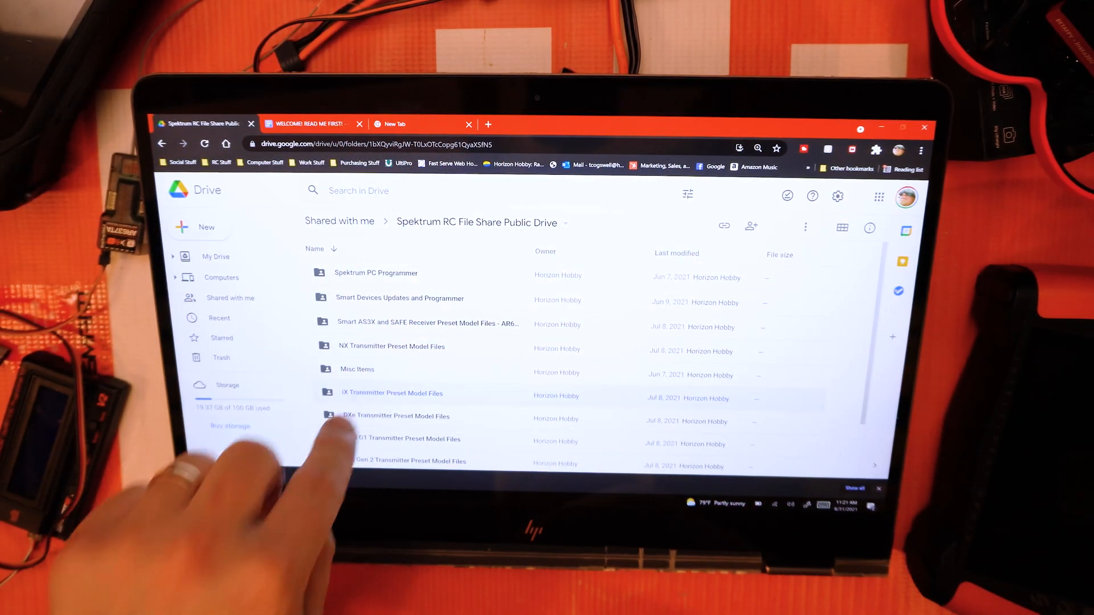
double_click(392, 393)
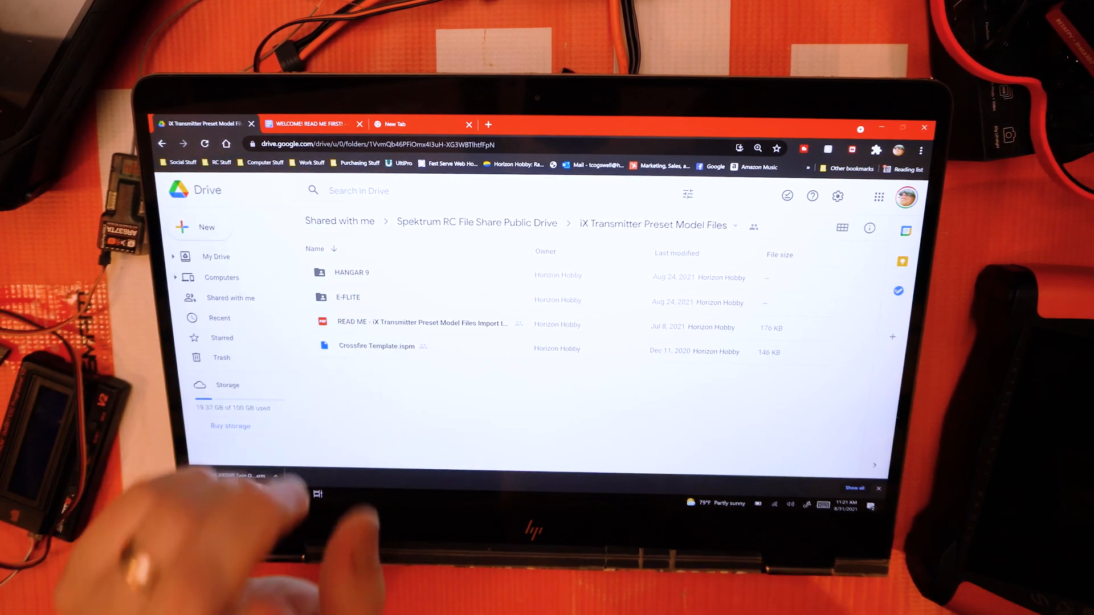
click(476, 222)
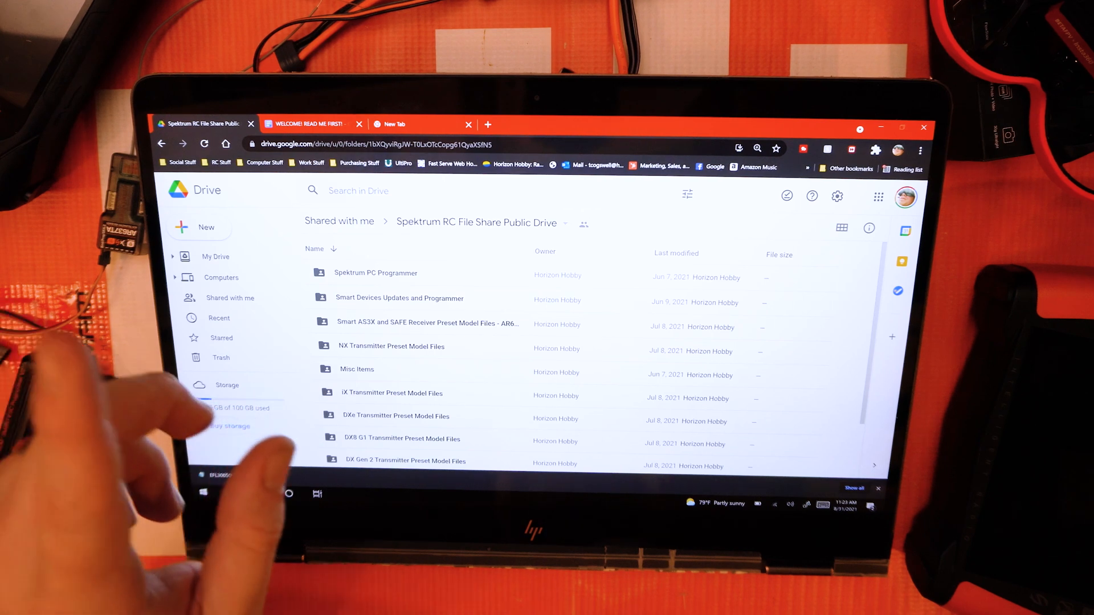
scroll(down, 3)
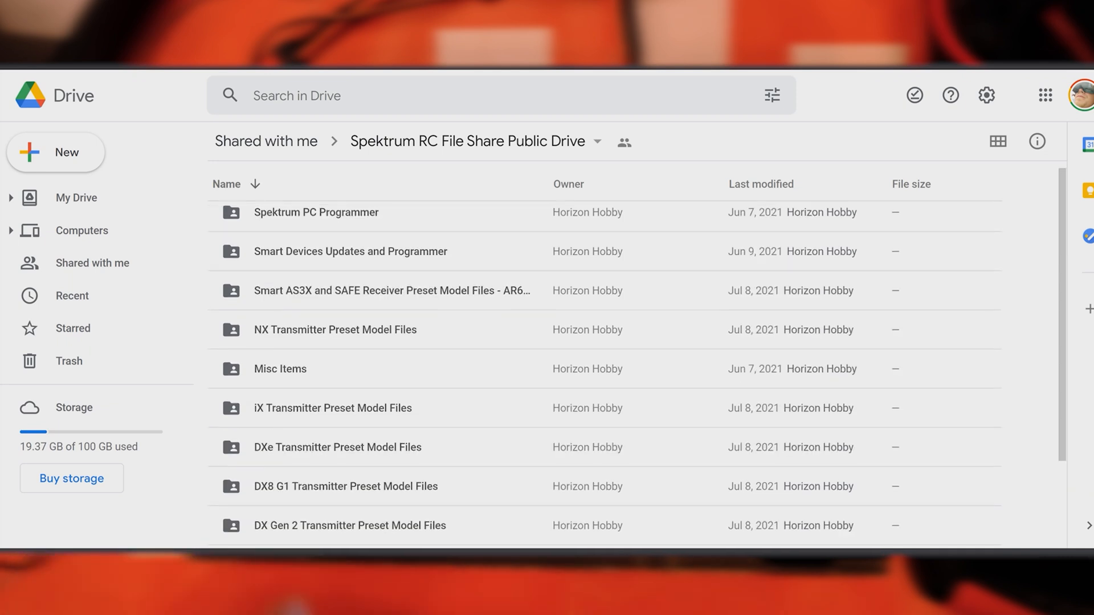
click(392, 290)
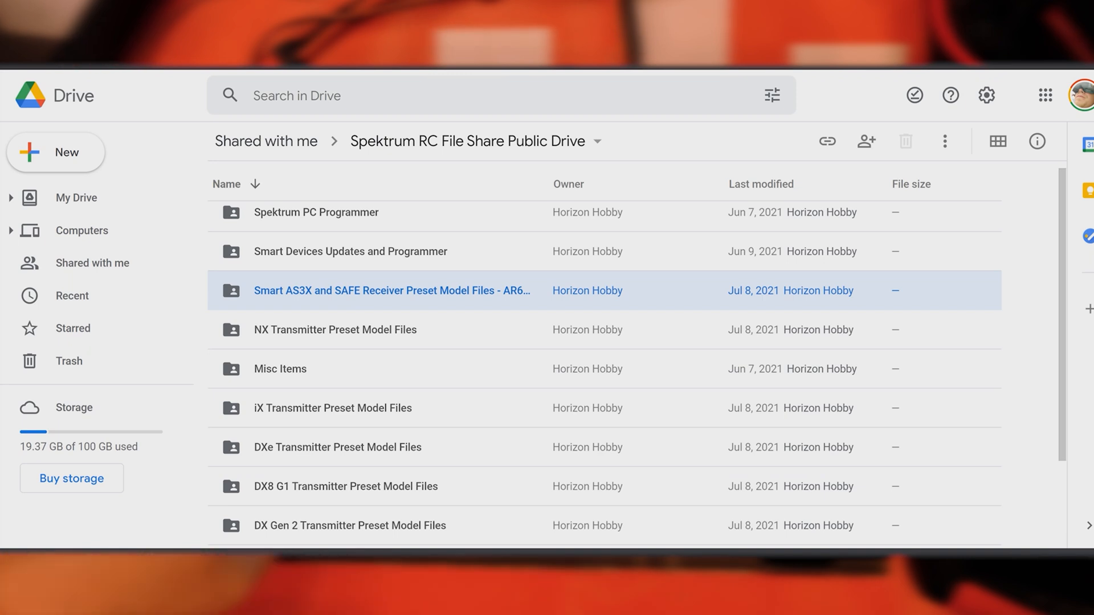
scroll(down, 3)
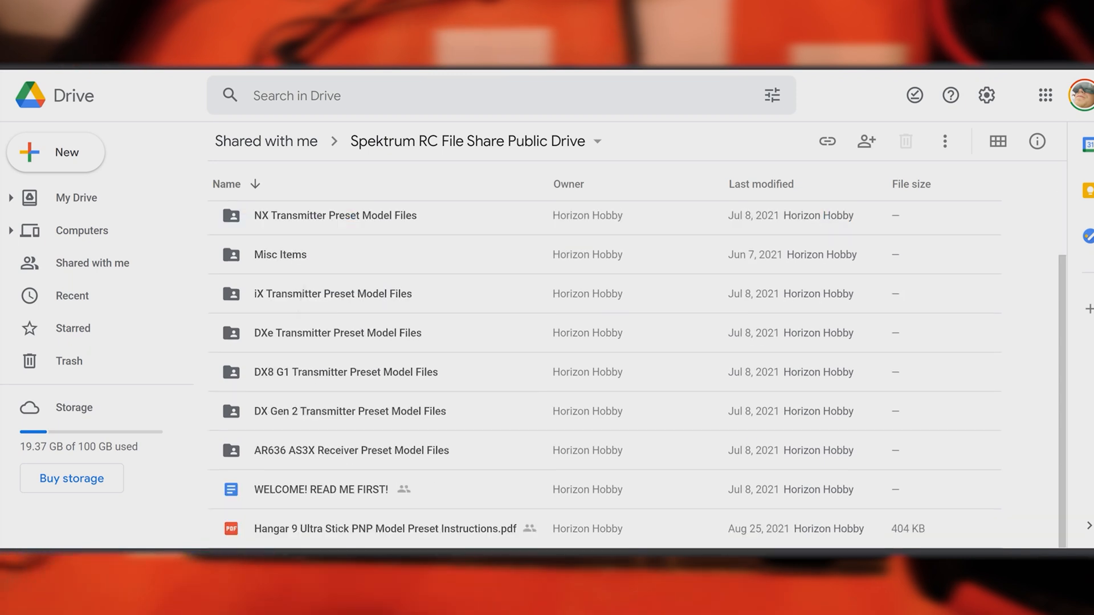
click(351, 450)
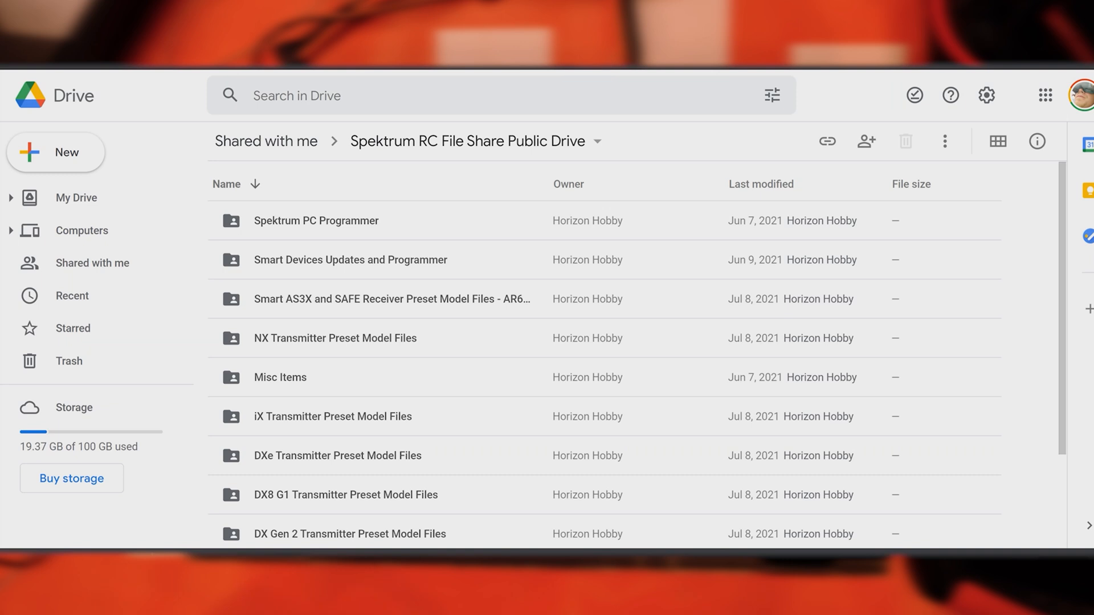
Sort the Smart AS3X and SAFE Receiver folder's files by Last modified, newest first, and browse the list.
double_click(392, 298)
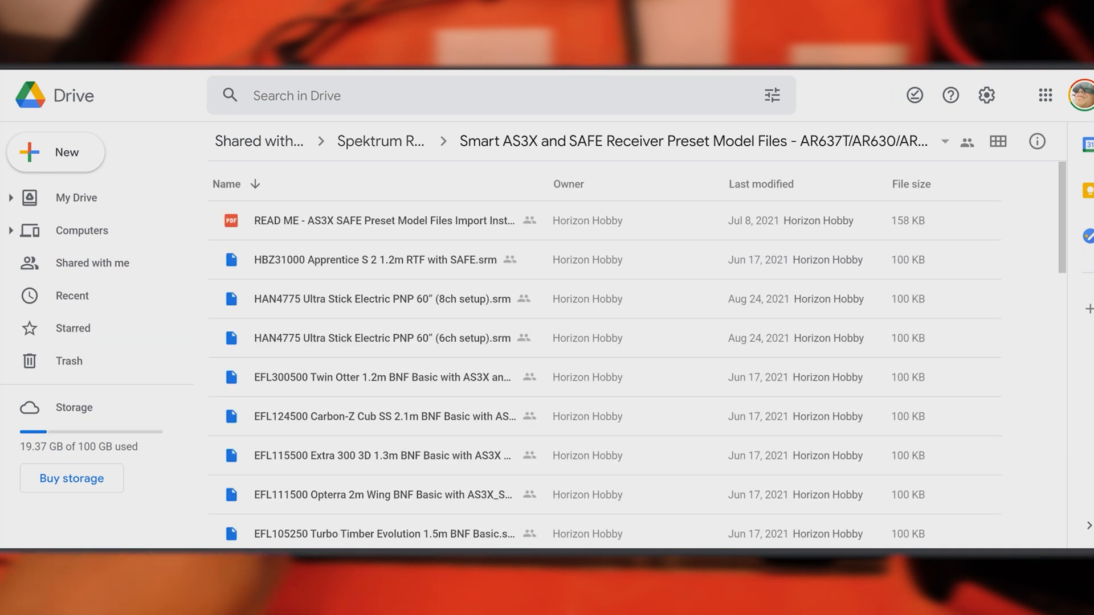
scroll(down, 3)
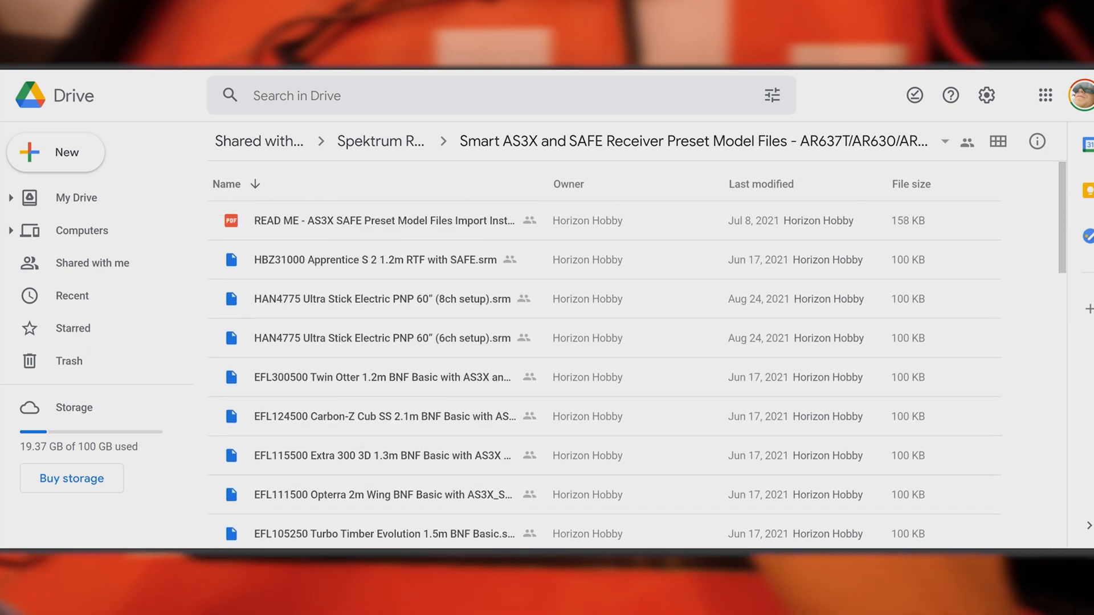
click(761, 183)
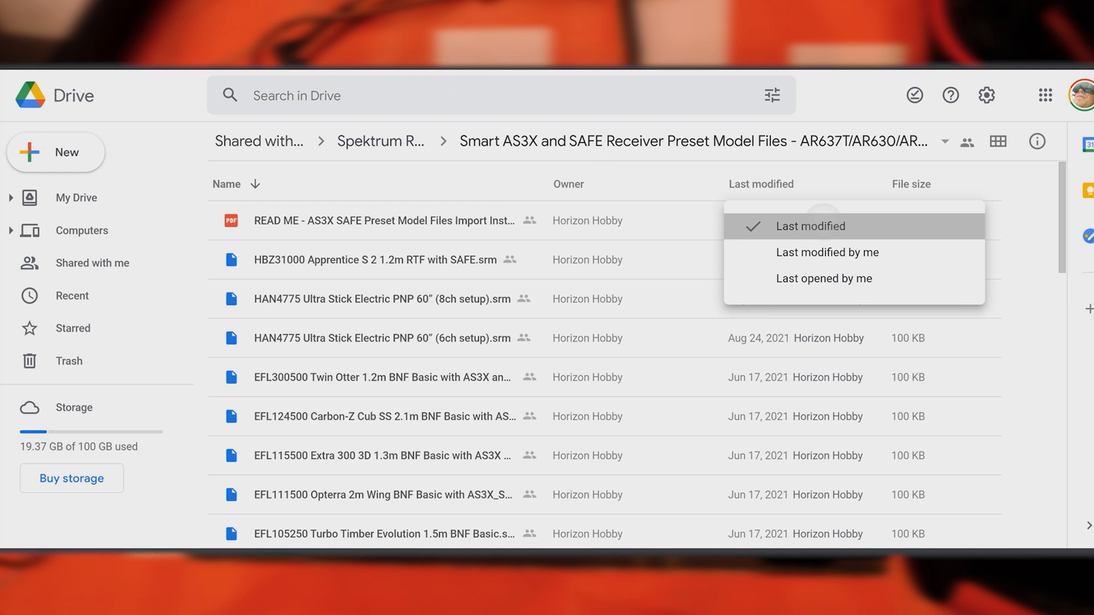
click(811, 225)
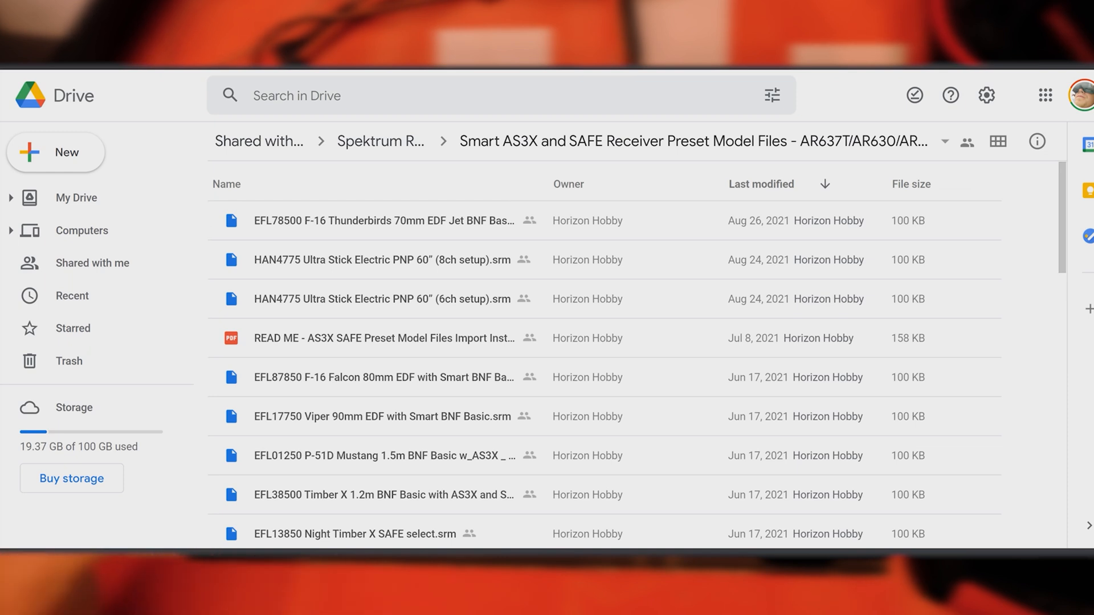
scroll(down, 3)
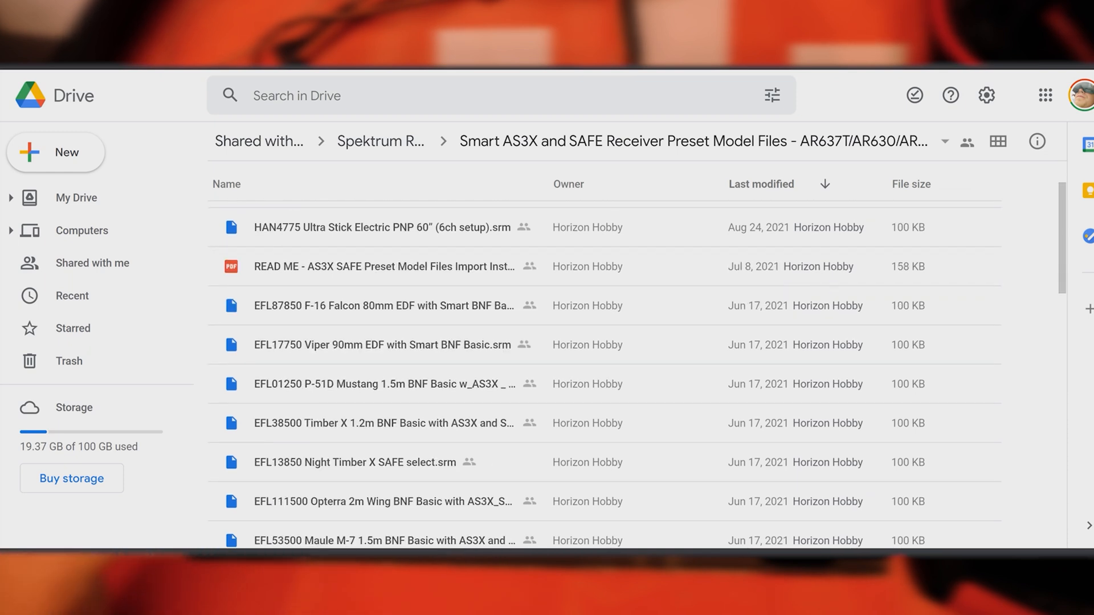
scroll(down, 3)
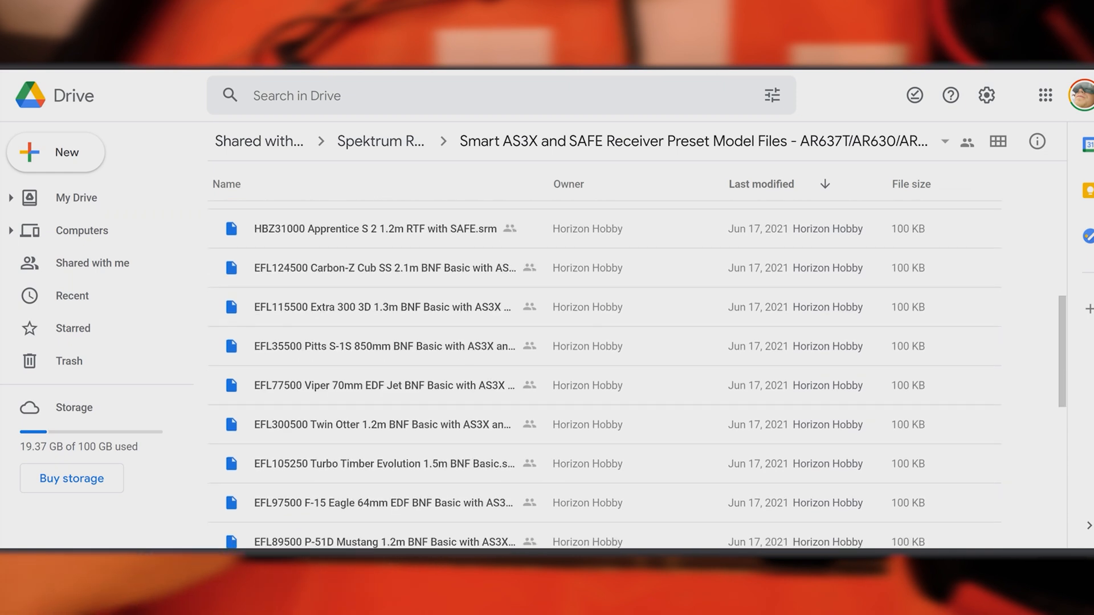
scroll(down, 3)
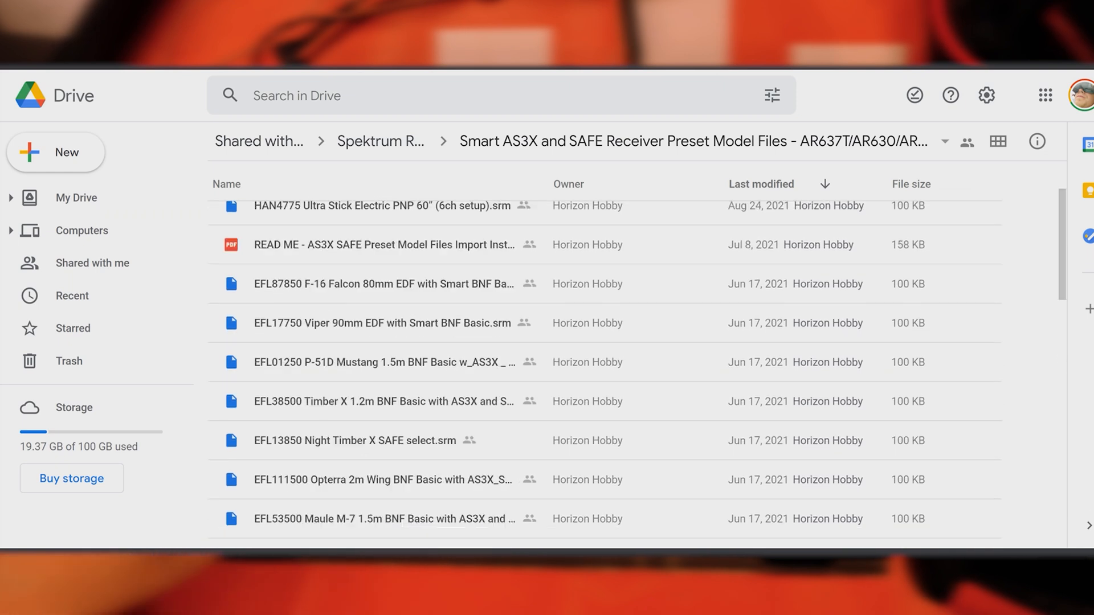